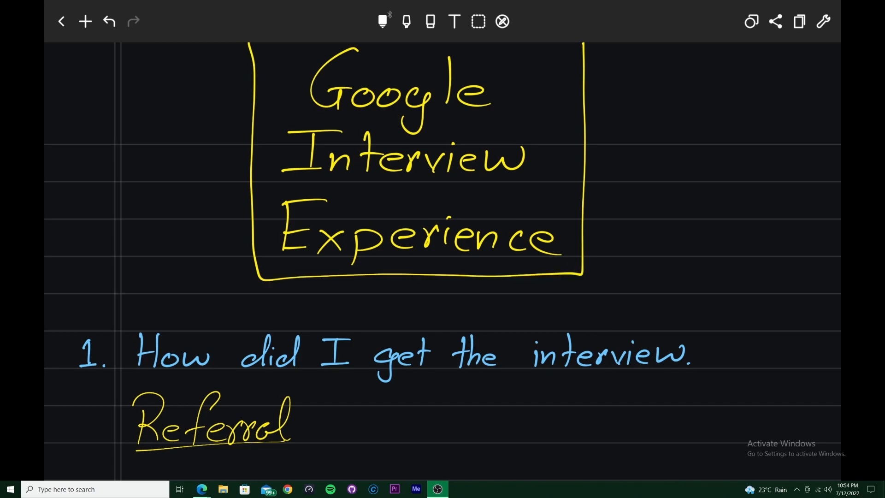
{"action": "scroll", "scroll_direction": "down", "scroll_amount": 3}
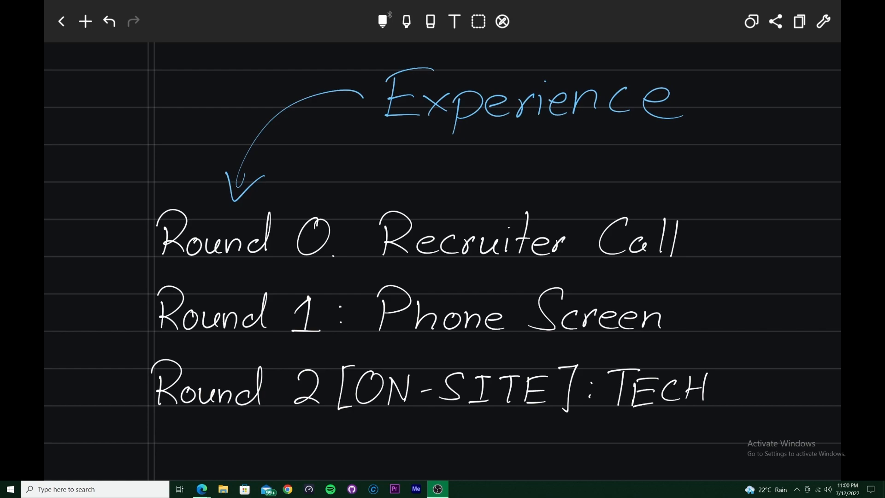
{"action": "scroll", "scroll_direction": "down", "scroll_amount": 3}
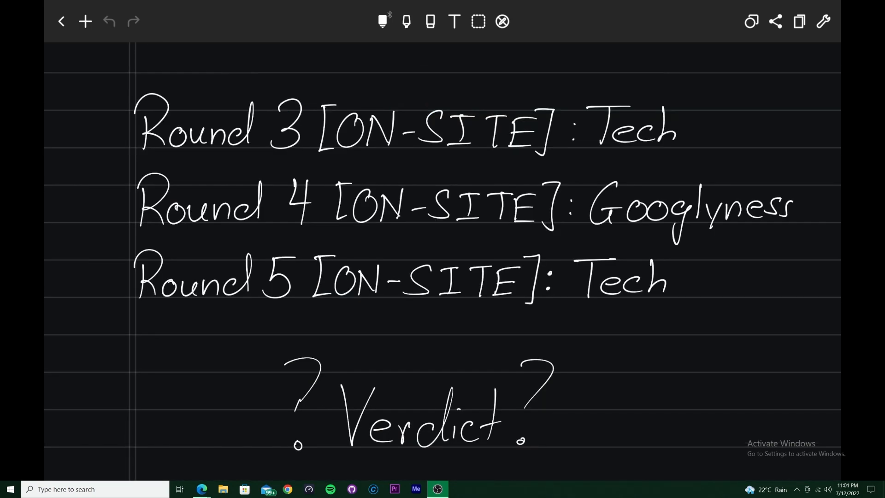